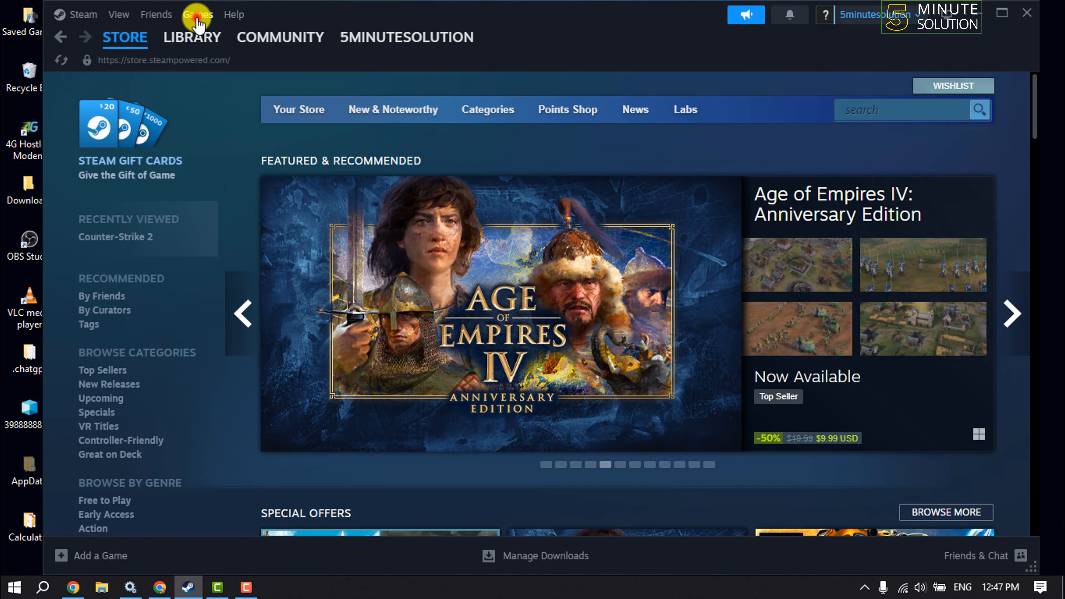
- Show Steam's Games menu listing product activation and code redemption actions
{"action": "left_click", "coordinate": [197, 15]}
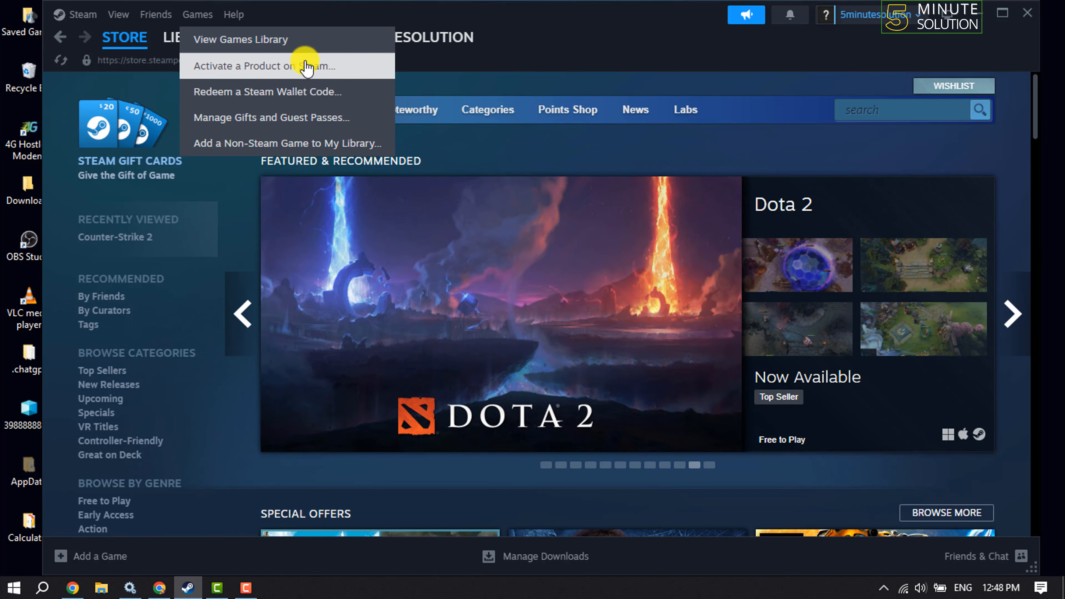
{"action": "mouse_move", "coordinate": [251, 117]}
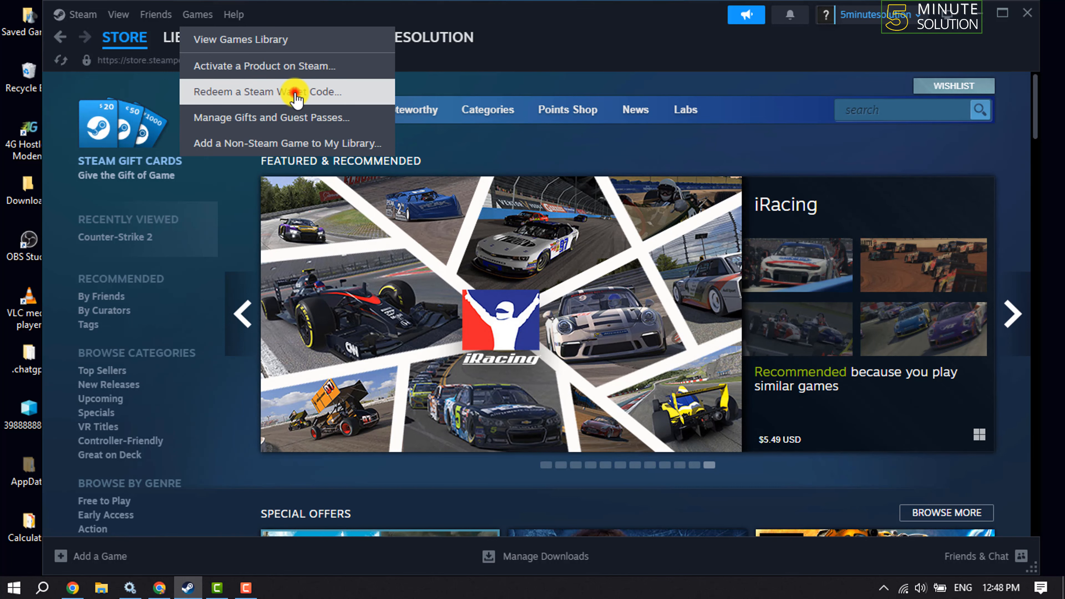
- Go to the Redeem a Steam Gift Card or Wallet Code page from the Games menu
{"action": "left_click", "coordinate": [267, 92]}
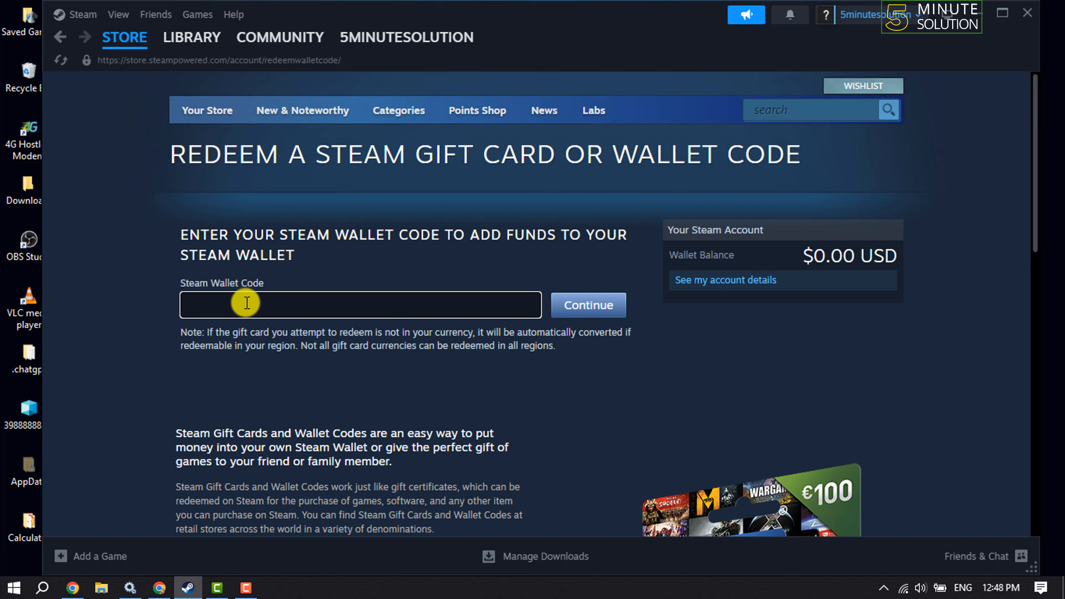
{"action": "mouse_move", "coordinate": [581, 308]}
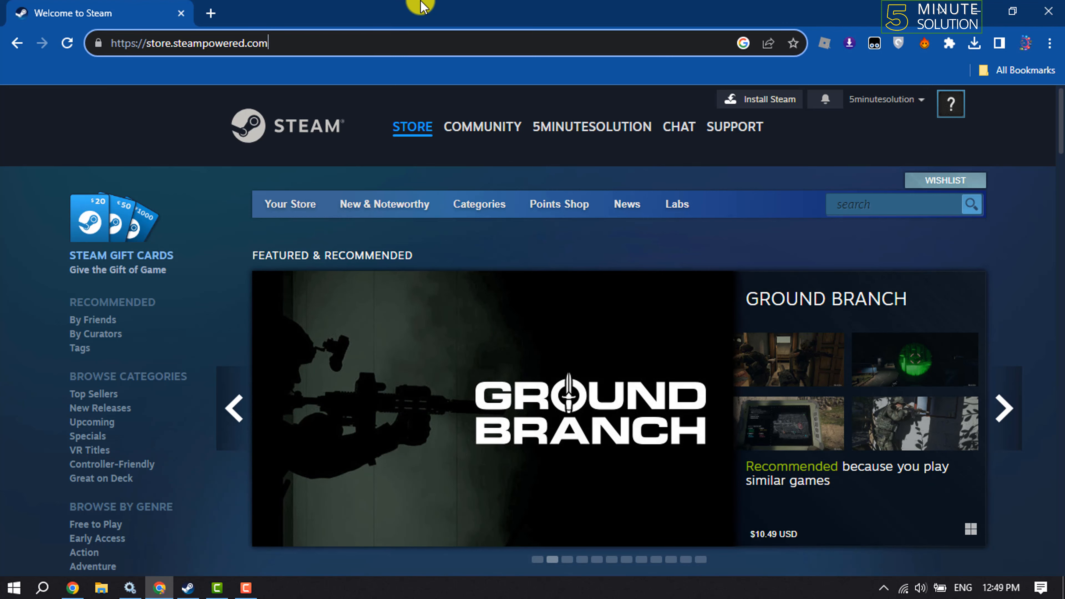
- Navigate Chrome to store.steampowered.com/account/registerkey, the Activate a Product page
{"action": "type", "text": "/account/registerkey"}
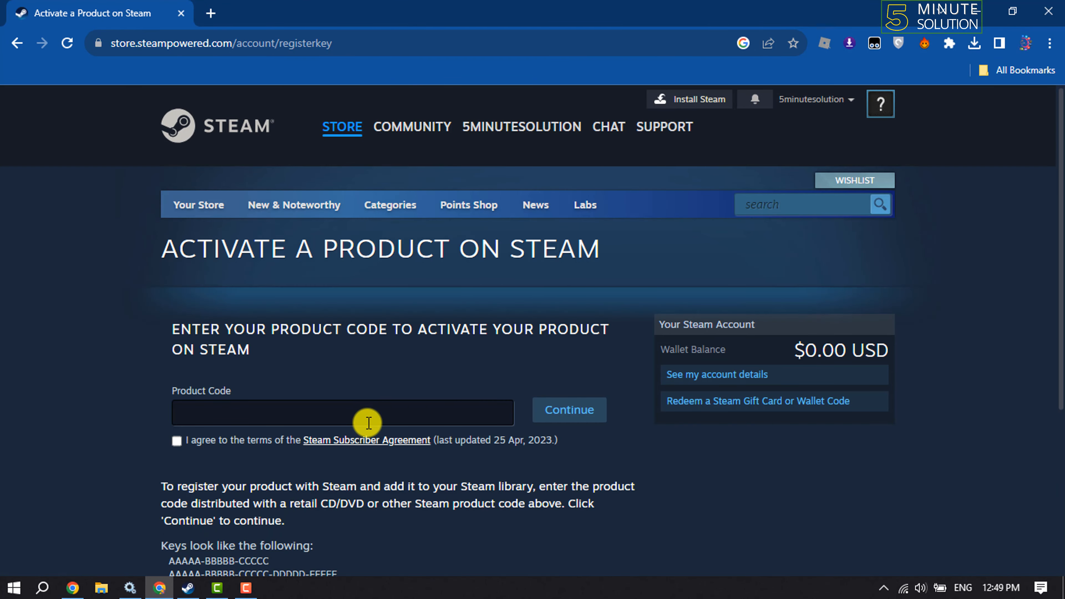
{"action": "mouse_move", "coordinate": [372, 423]}
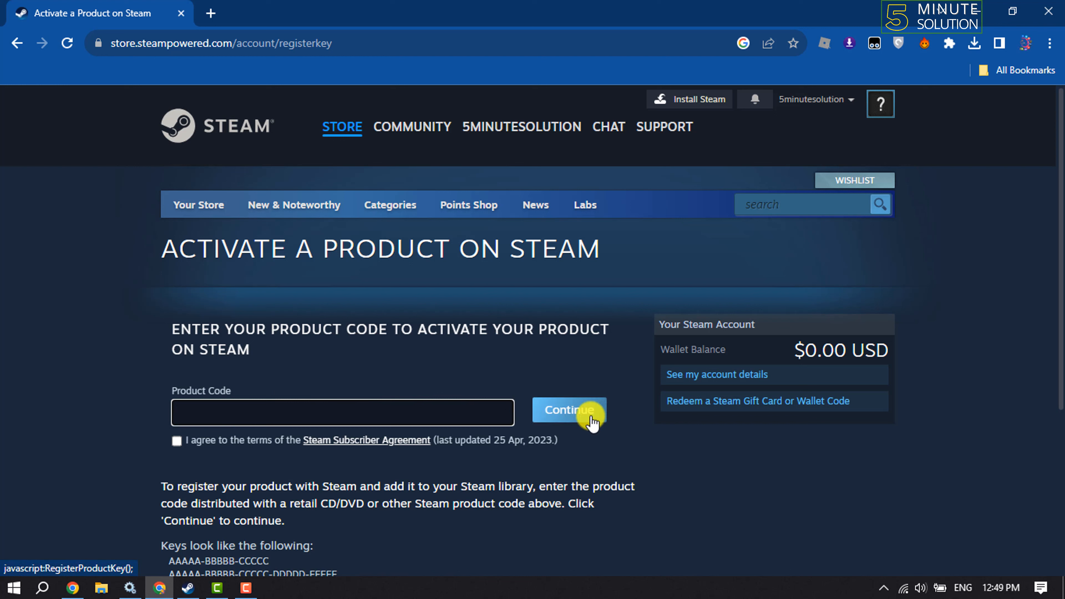
- Tick 'I agree to the terms of the Steam Subscriber Agreement' on the activation page
{"action": "left_click", "coordinate": [177, 441]}
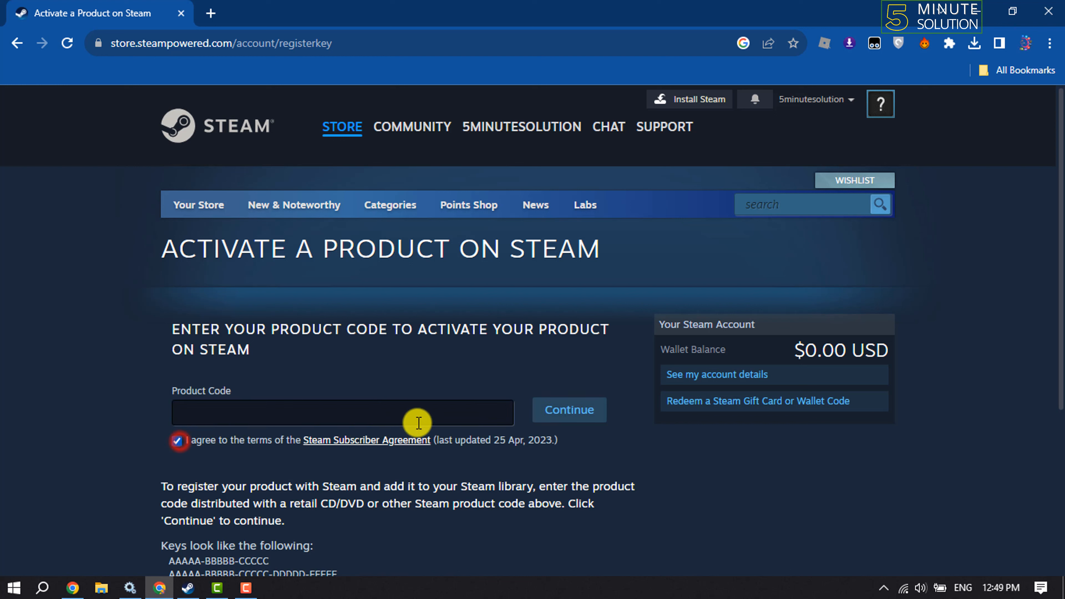